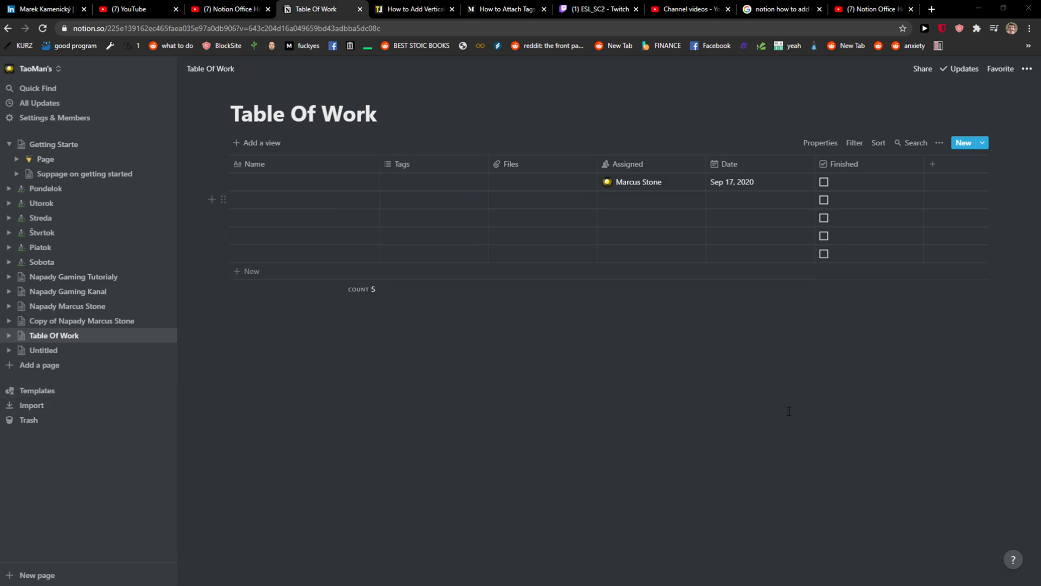
pyautogui.moveTo(468, 340)
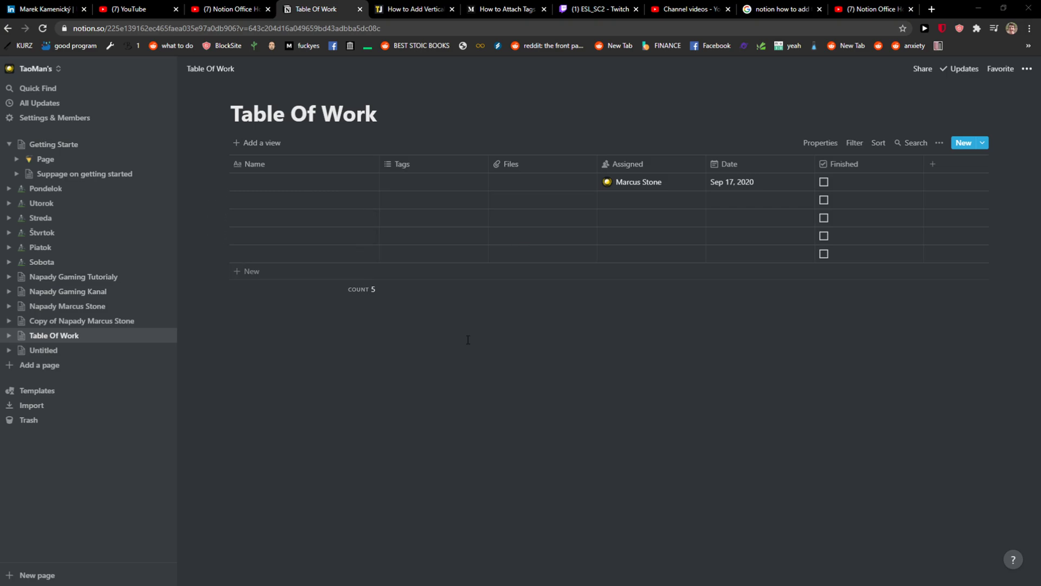
pyautogui.moveTo(453, 328)
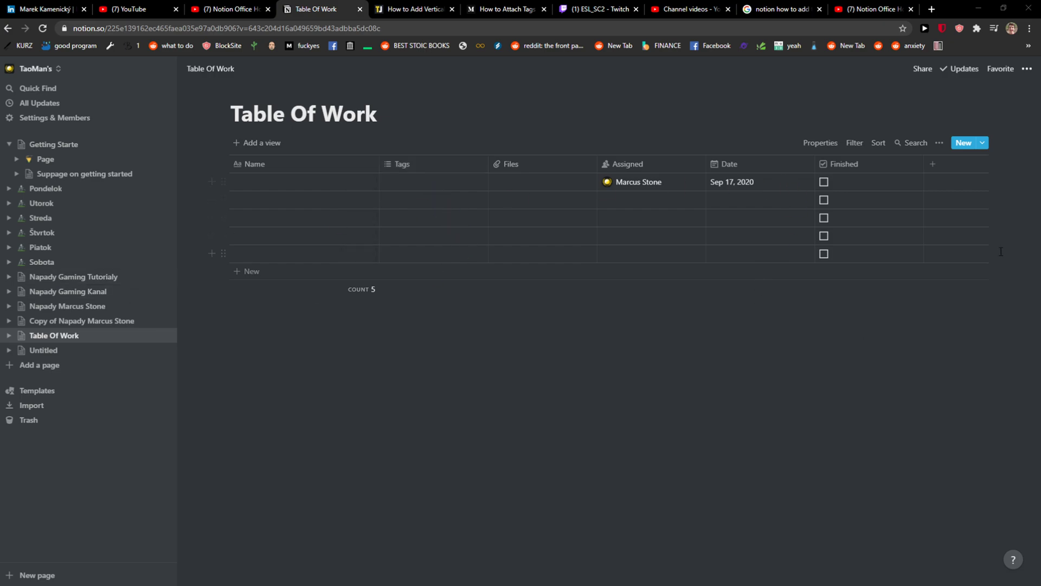
# Step: Add a new Table Of Work column named 'Tag' and open its property type list
pyautogui.click(932, 164)
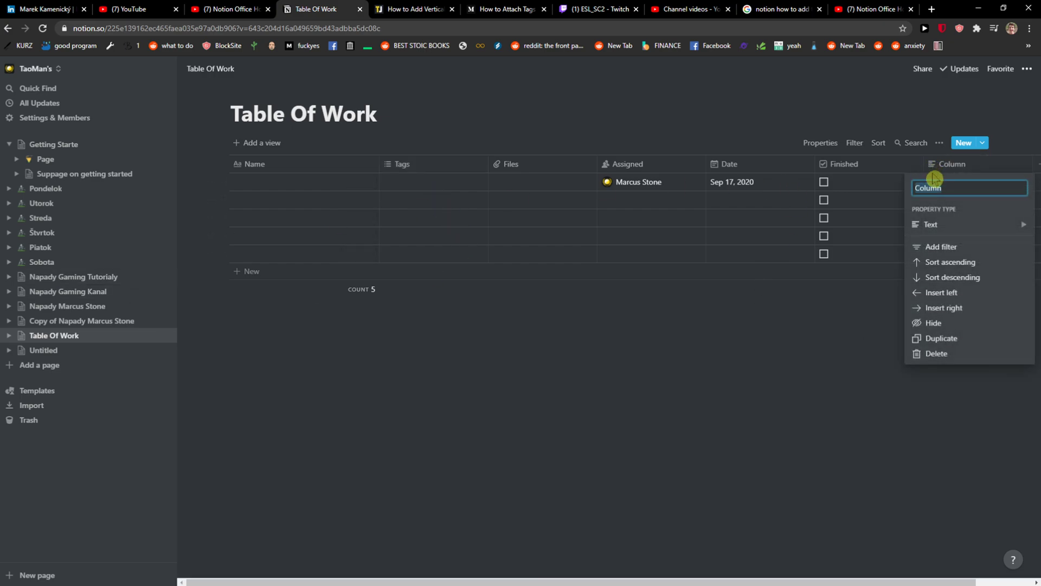
pyautogui.write('Tag')
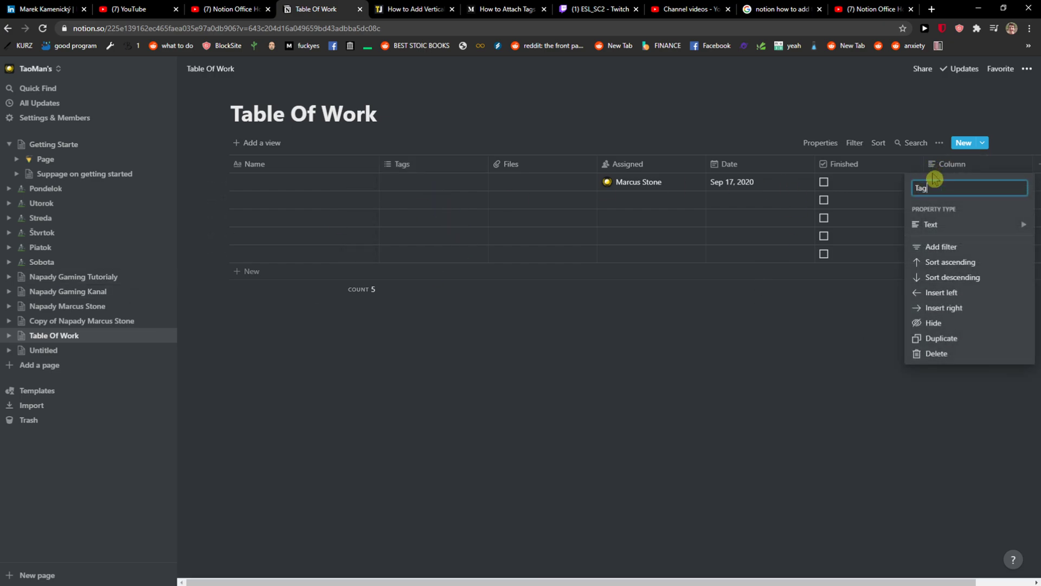
pyautogui.click(945, 224)
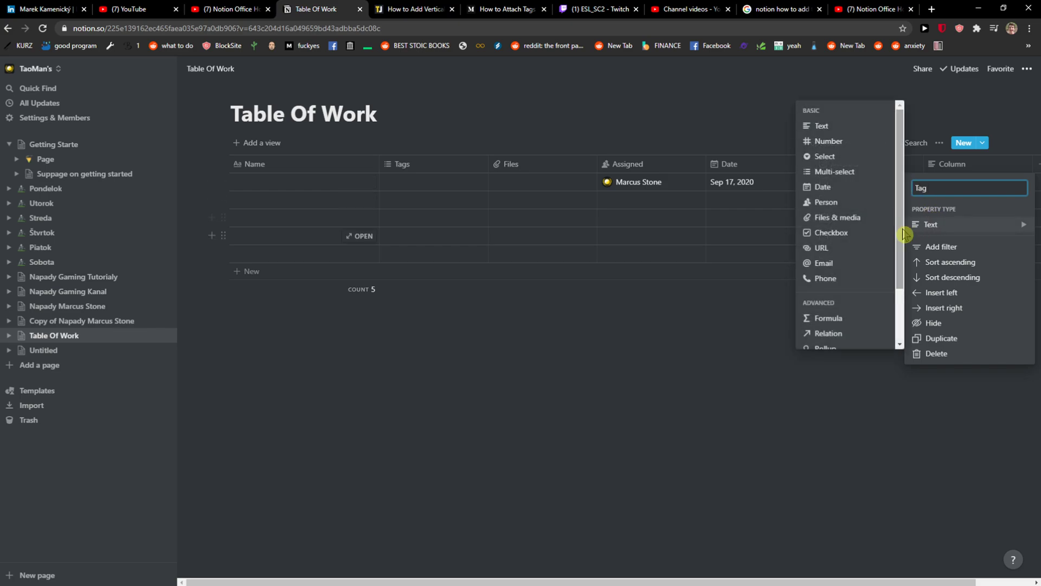
pyautogui.moveTo(830, 163)
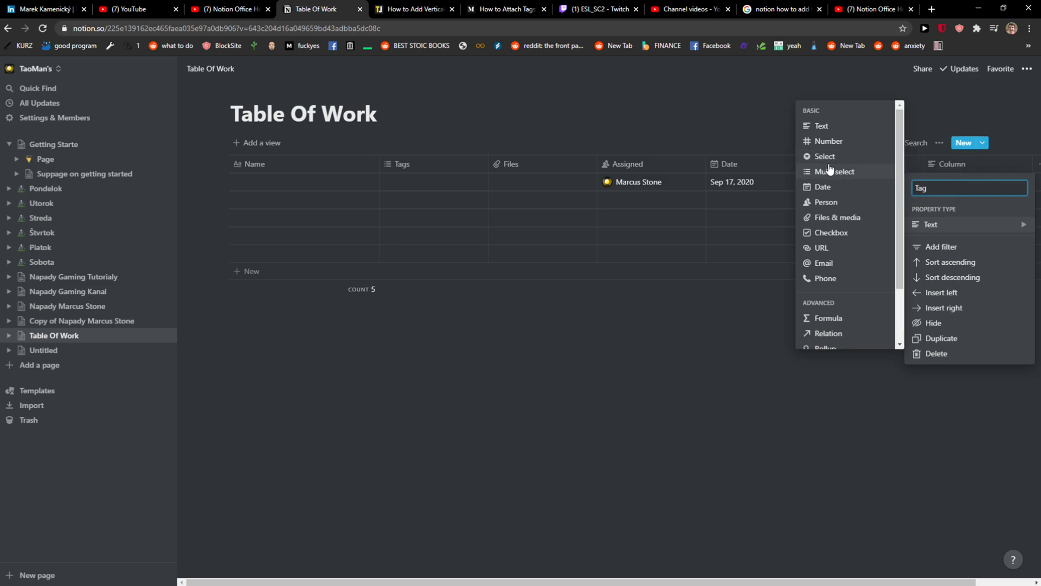
pyautogui.moveTo(829, 171)
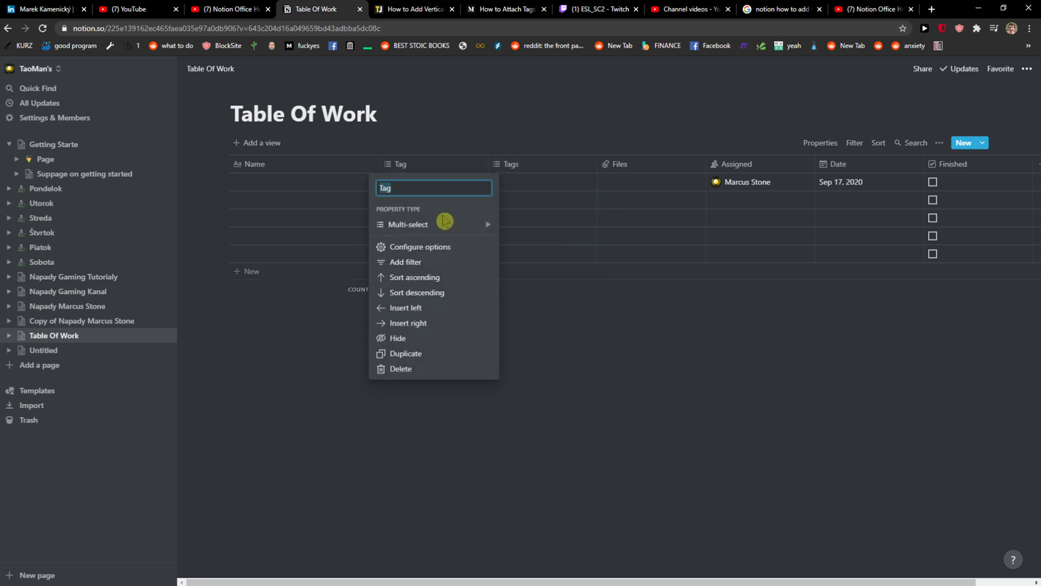
# Step: Name the first row 'Marketing'
pyautogui.click(454, 192)
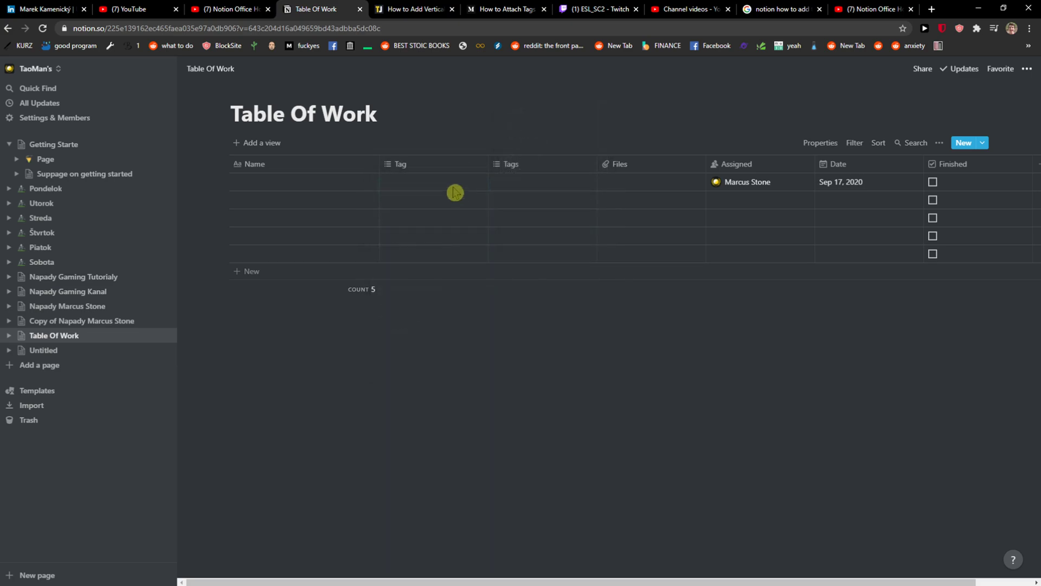
pyautogui.click(453, 181)
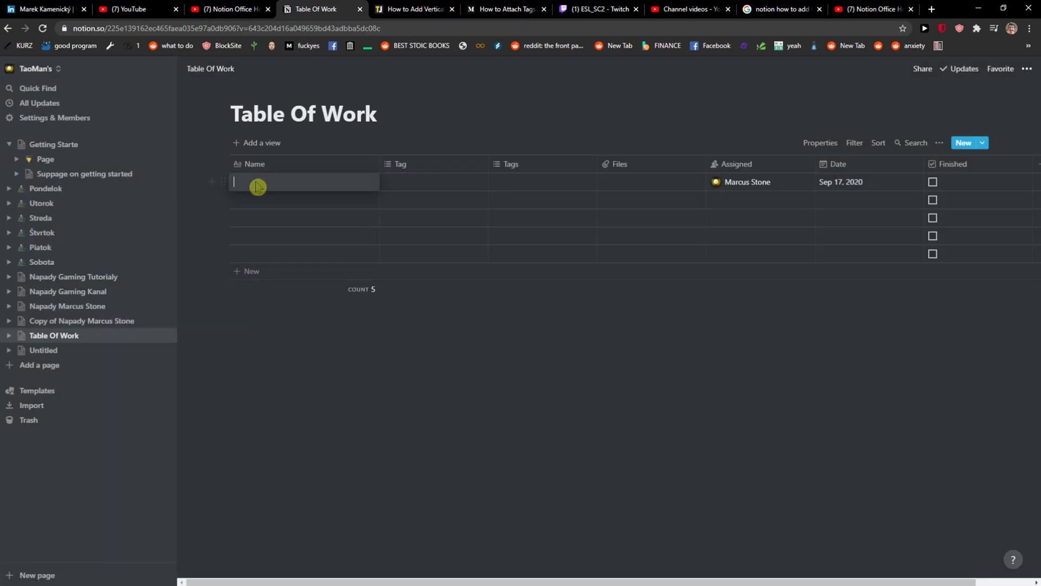
pyautogui.write('Marketing')
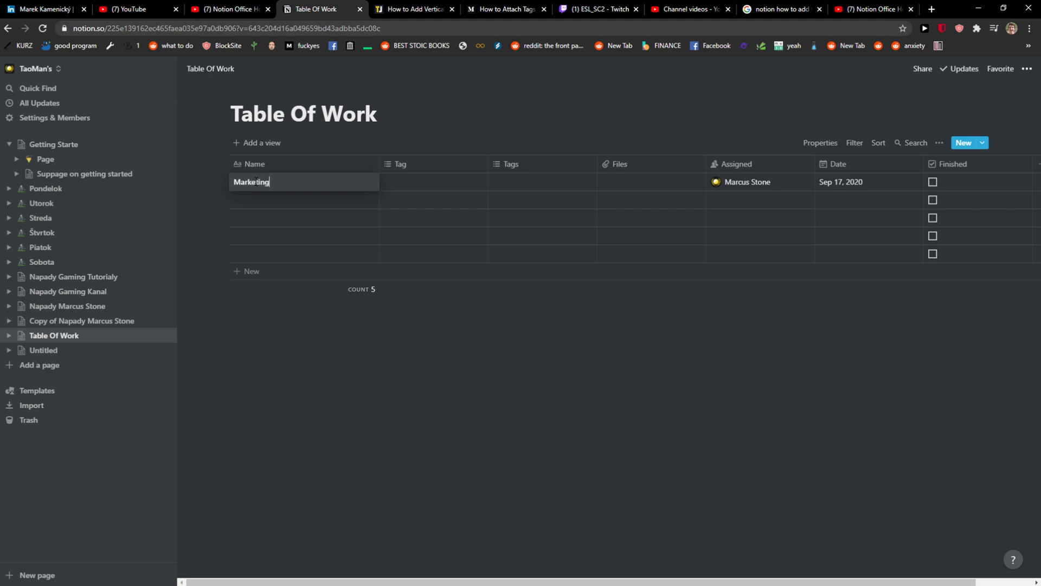
# Step: Create facebook, twitter and google ads tag options, tagging Marketing with google ads
pyautogui.click(434, 181)
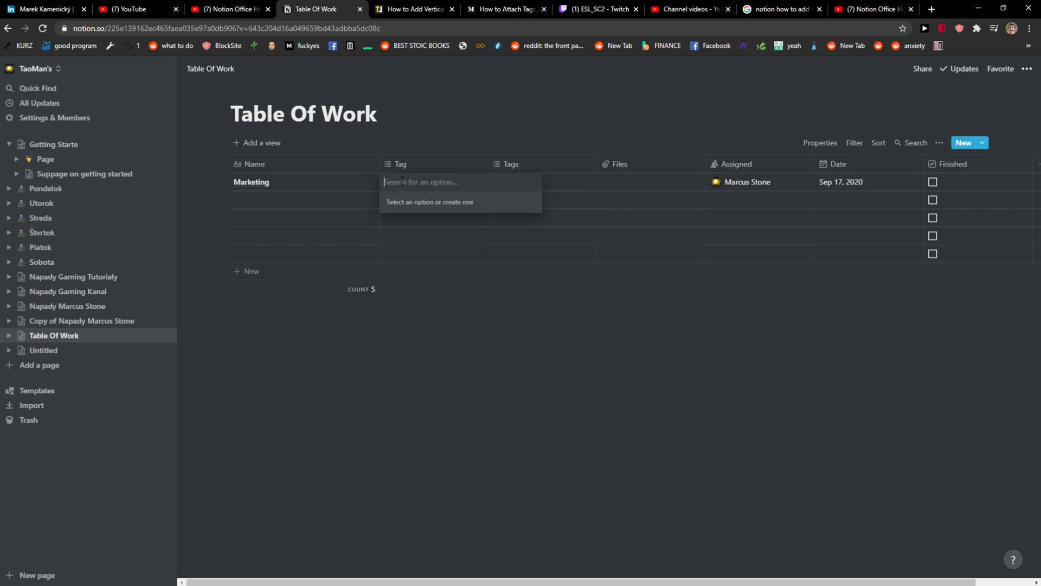
pyautogui.write('facebook')
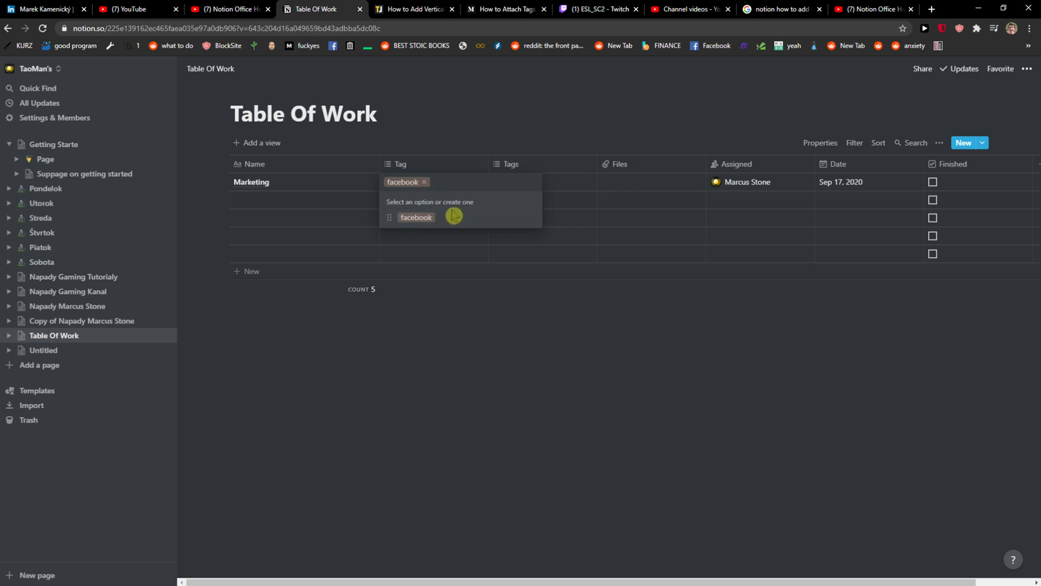
pyautogui.write('twitter')
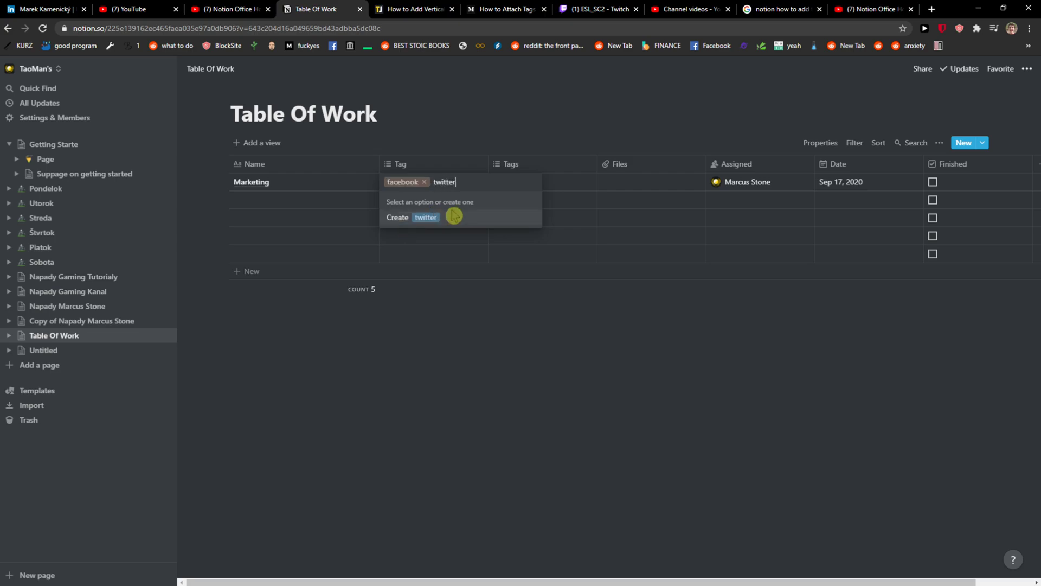
pyautogui.write('yo')
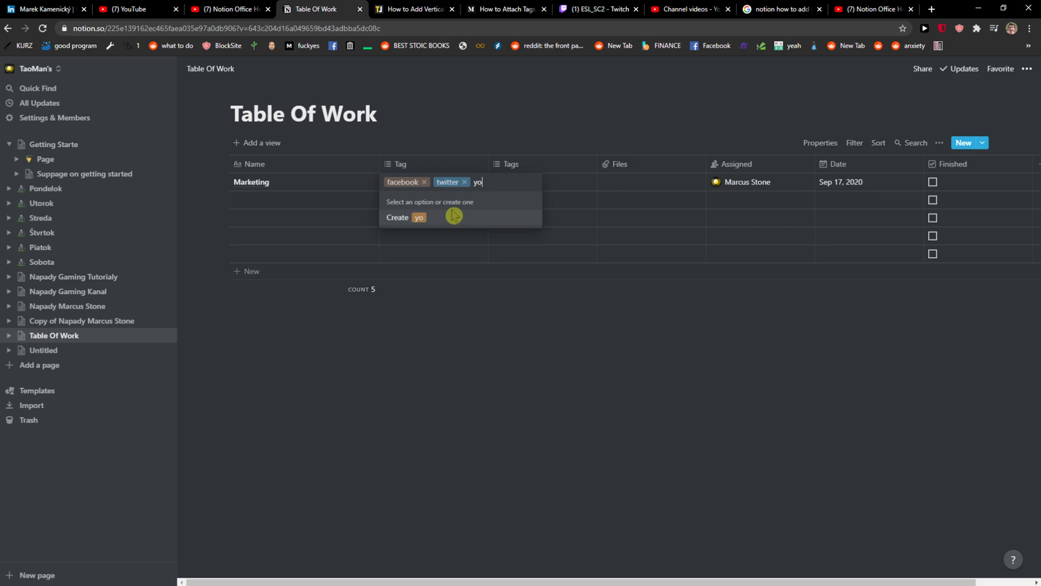
pyautogui.click(405, 217)
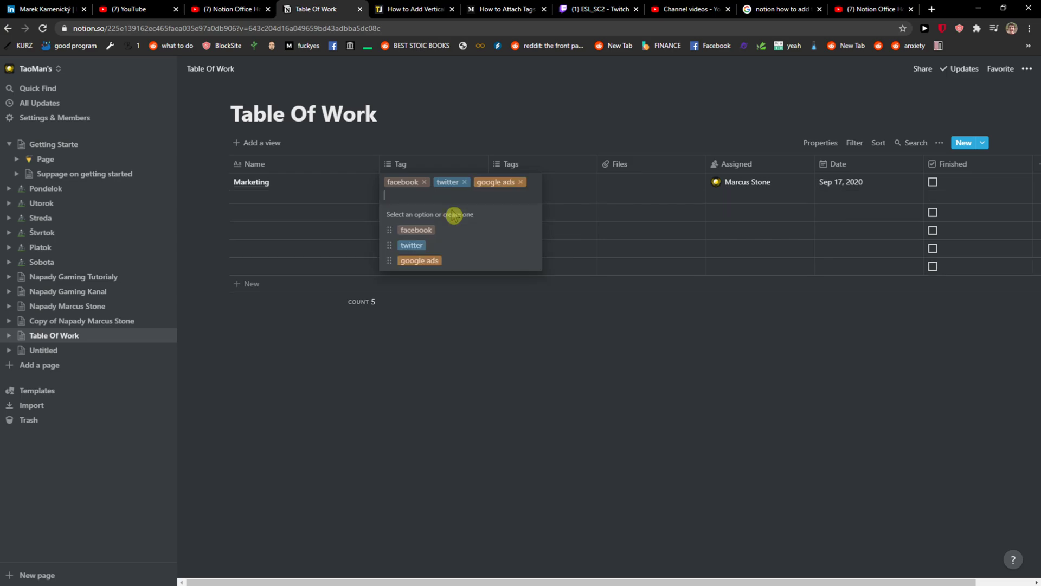
pyautogui.click(463, 181)
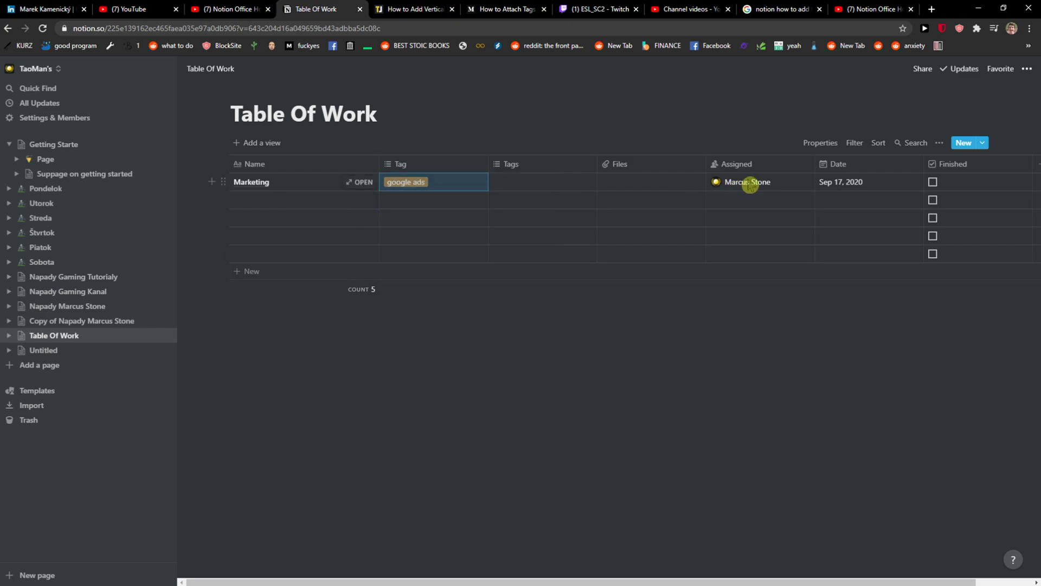
# Step: Name the second row 'Marketing 2' and tag it facebook
pyautogui.write('M')
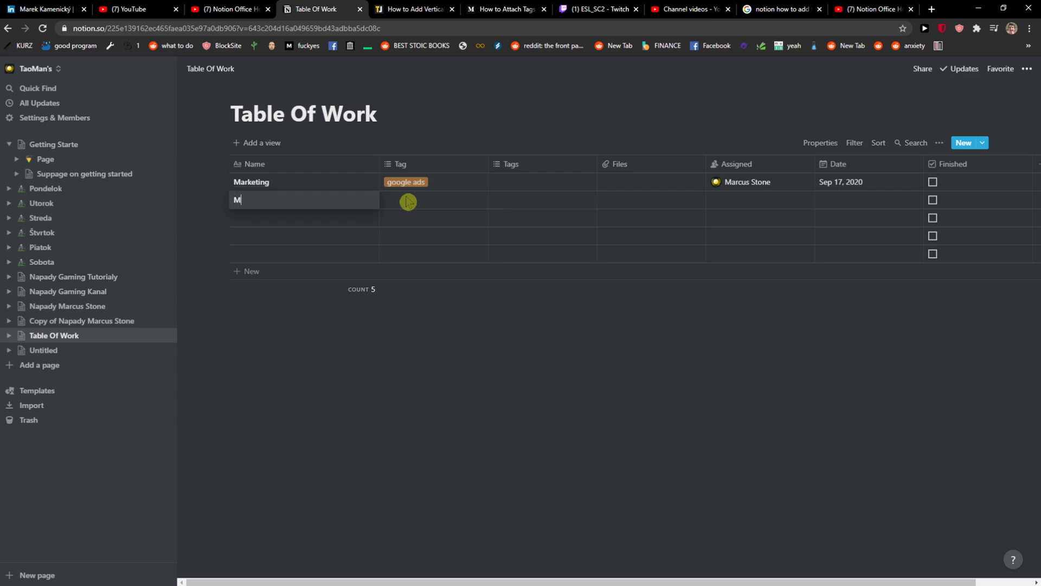
pyautogui.write('arketing 2')
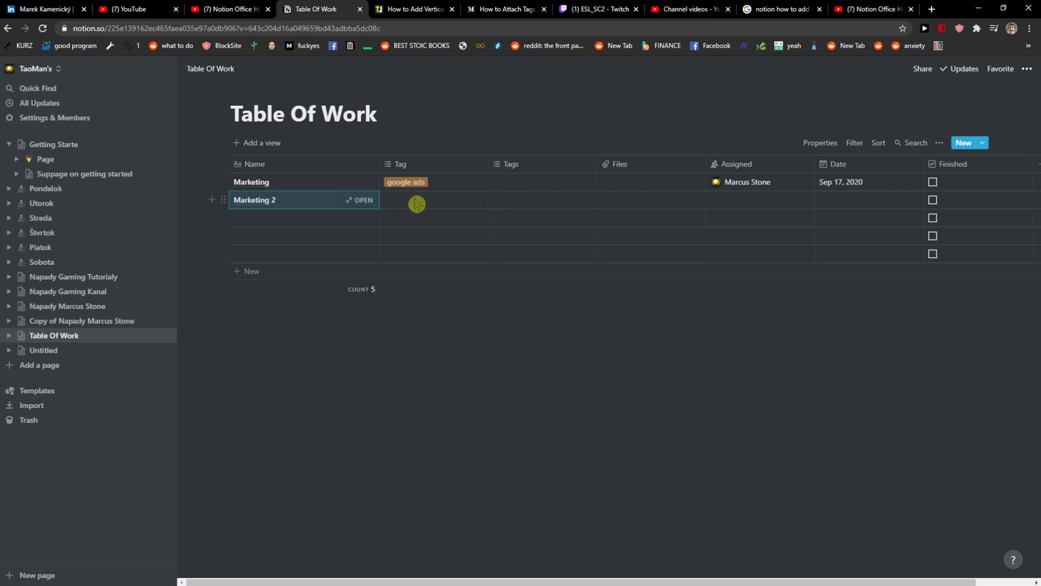
pyautogui.click(417, 203)
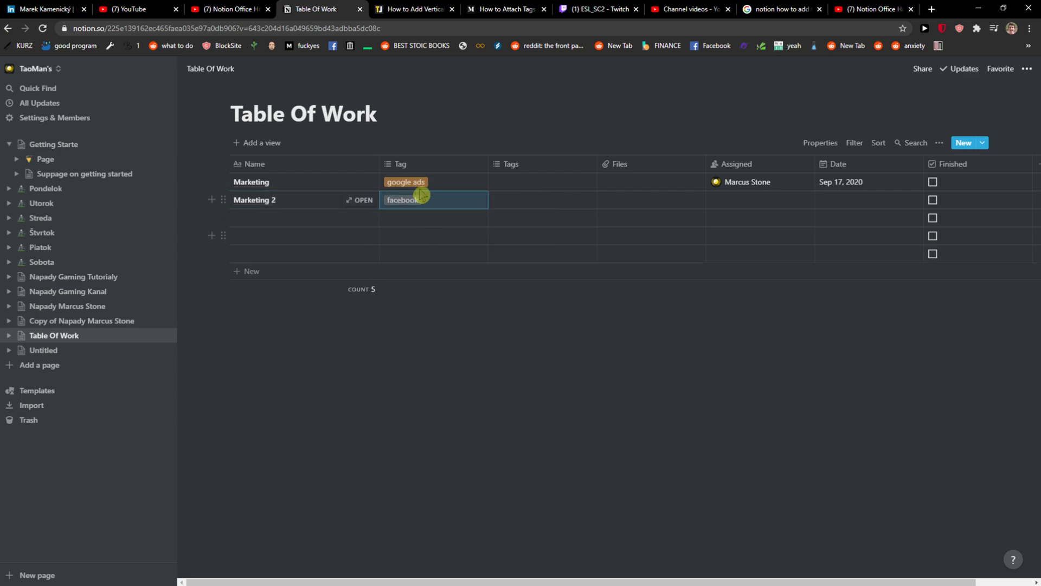
pyautogui.moveTo(384, 364)
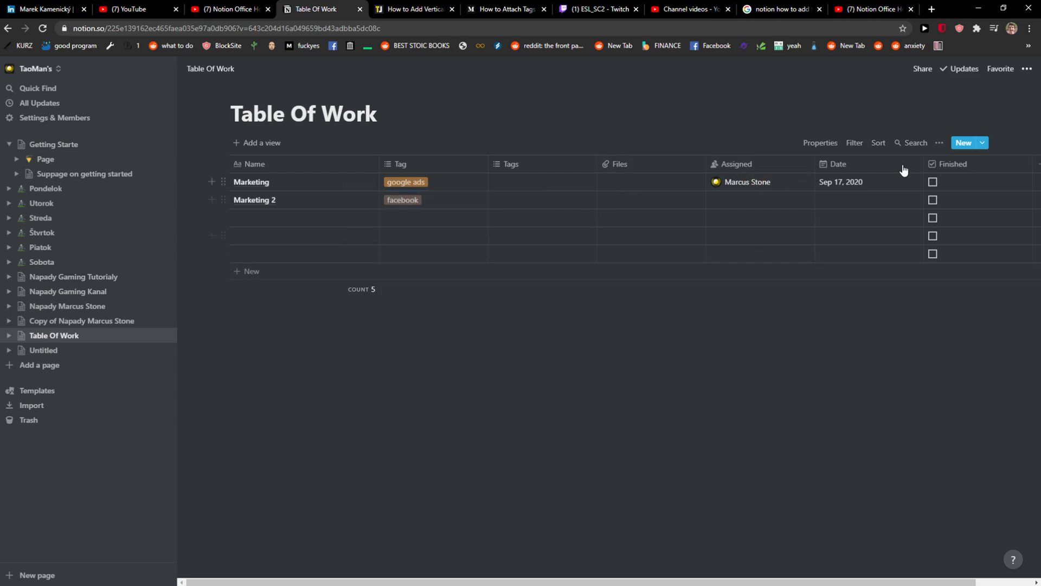
# Step: Search the table for 'facebook', clear the search, then search 'facebook' again
pyautogui.click(910, 142)
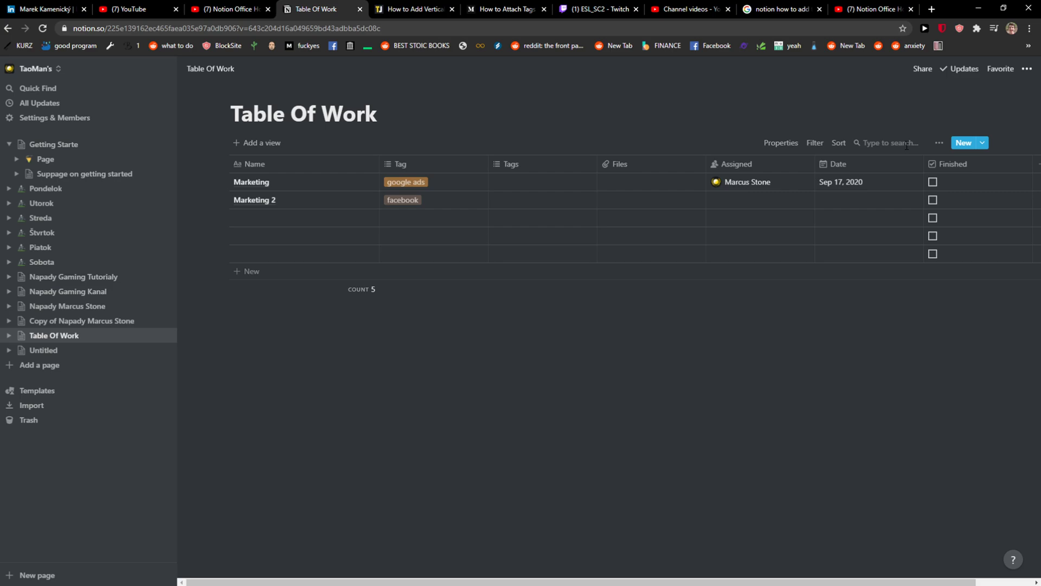
pyautogui.write('facebook')
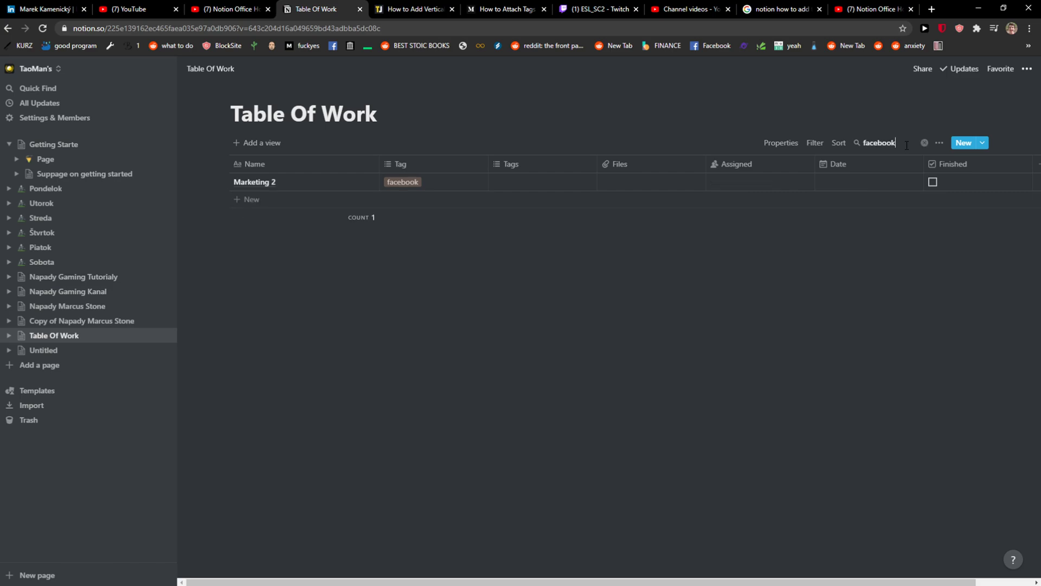
pyautogui.press('Backspace')
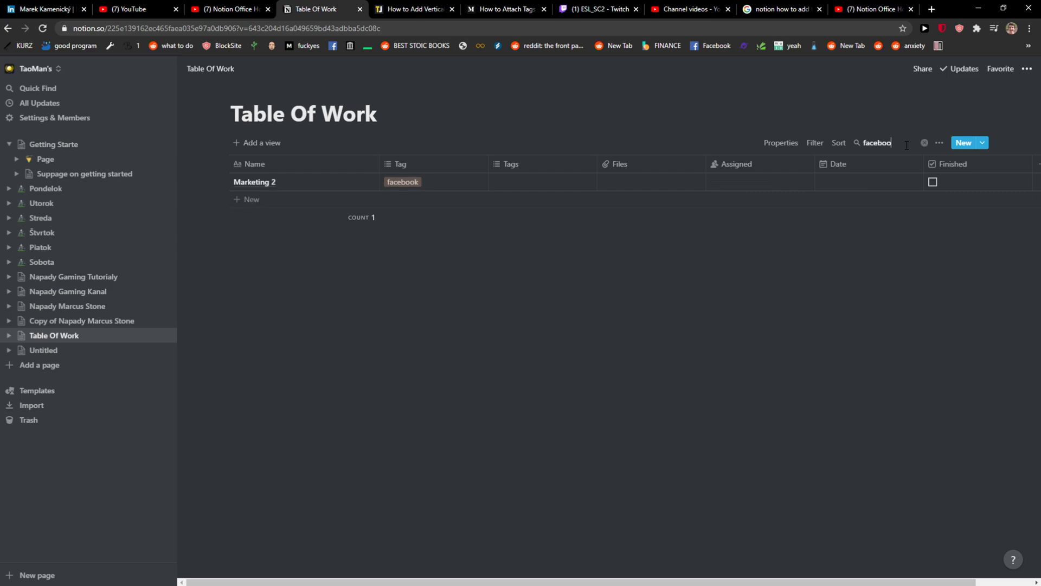
pyautogui.click(924, 143)
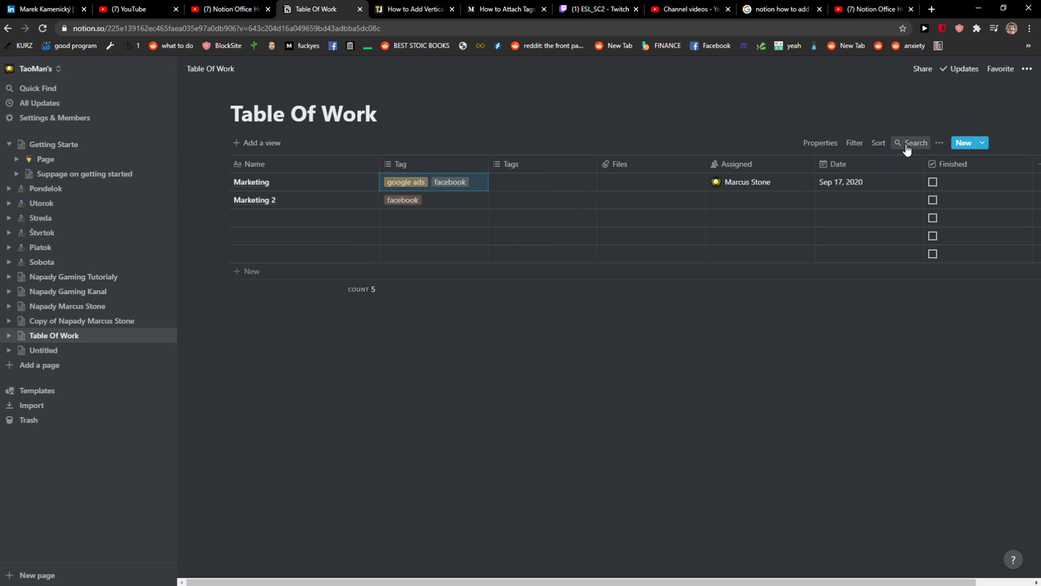
pyautogui.write('facebook')
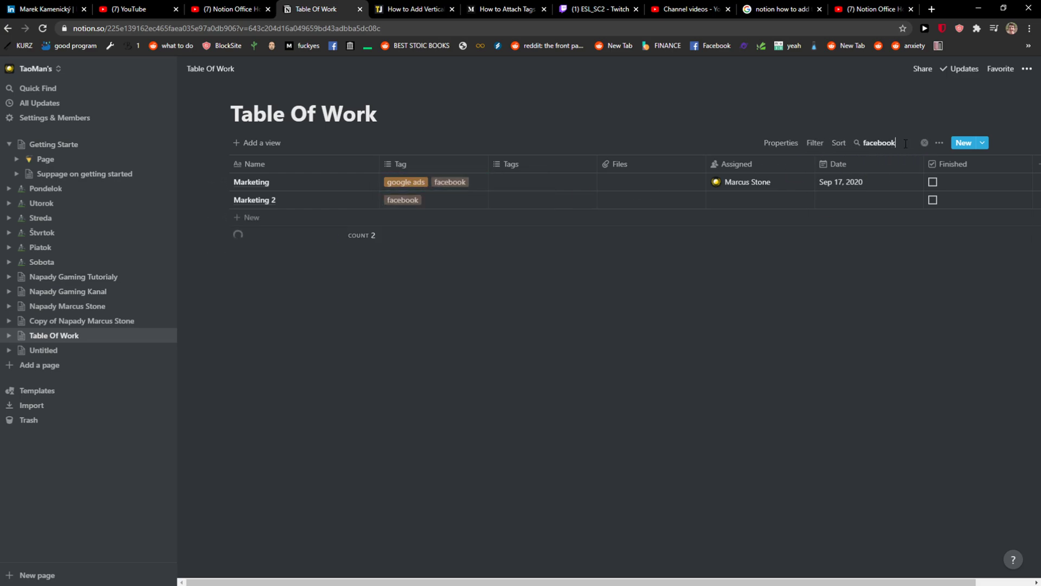